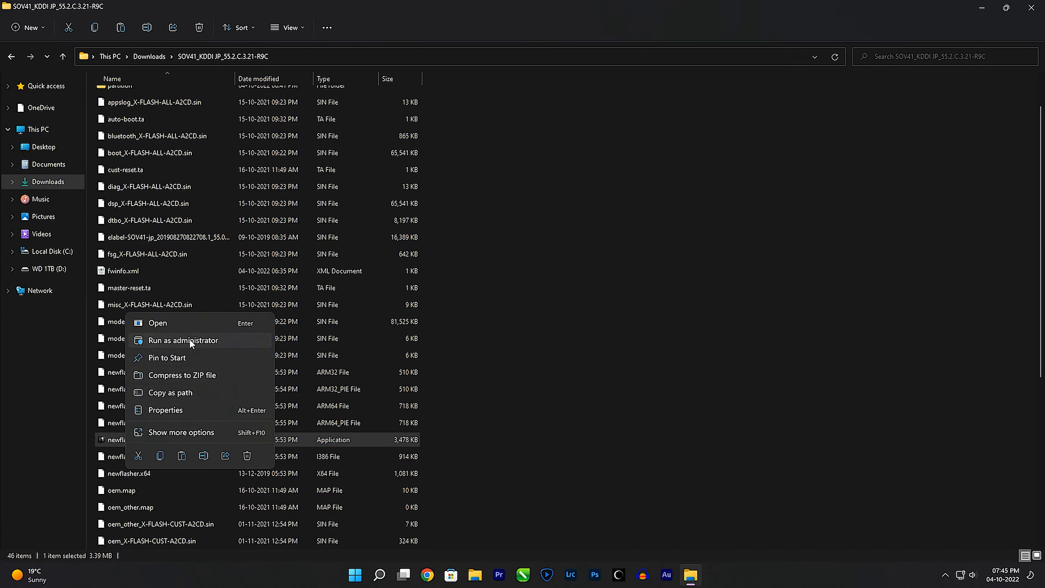
- Run newflasher.exe from the SOV41 firmware folder with administrator rights
click(184, 340)
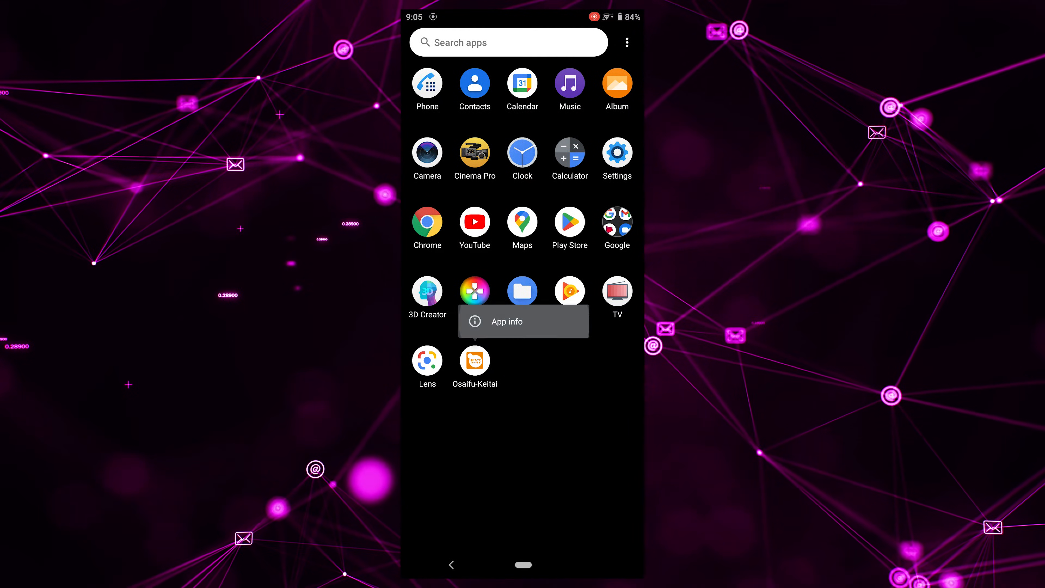
click(506, 321)
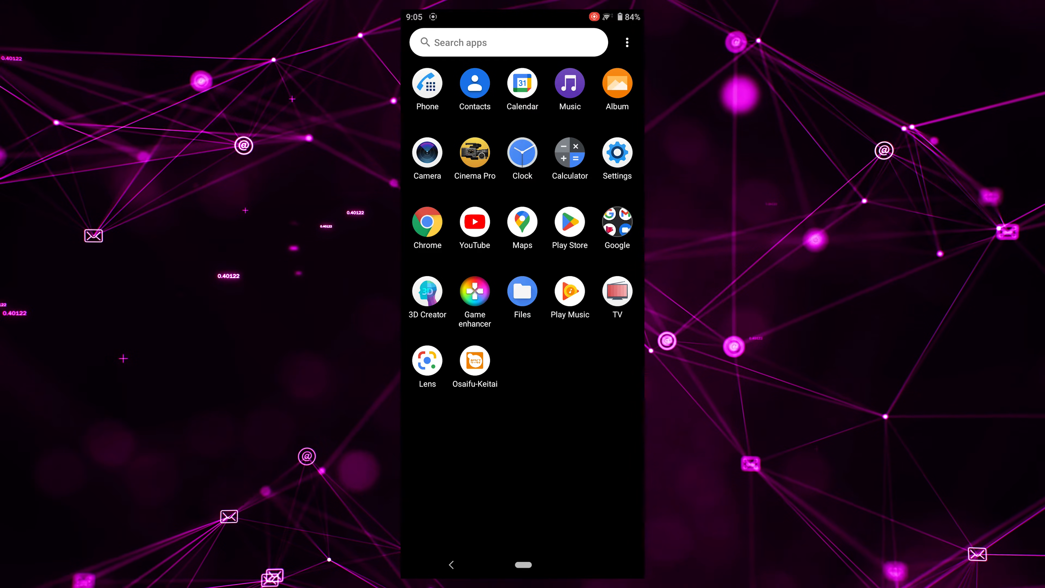
click(616, 291)
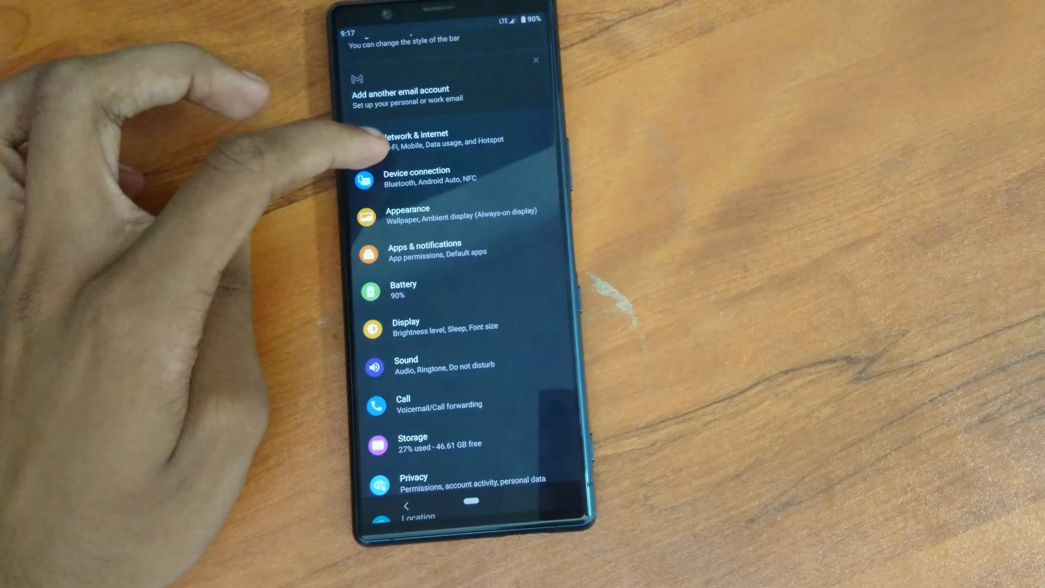
- Check Network & internet shows LTE, then call 1800 from the Phone dialer
click(413, 139)
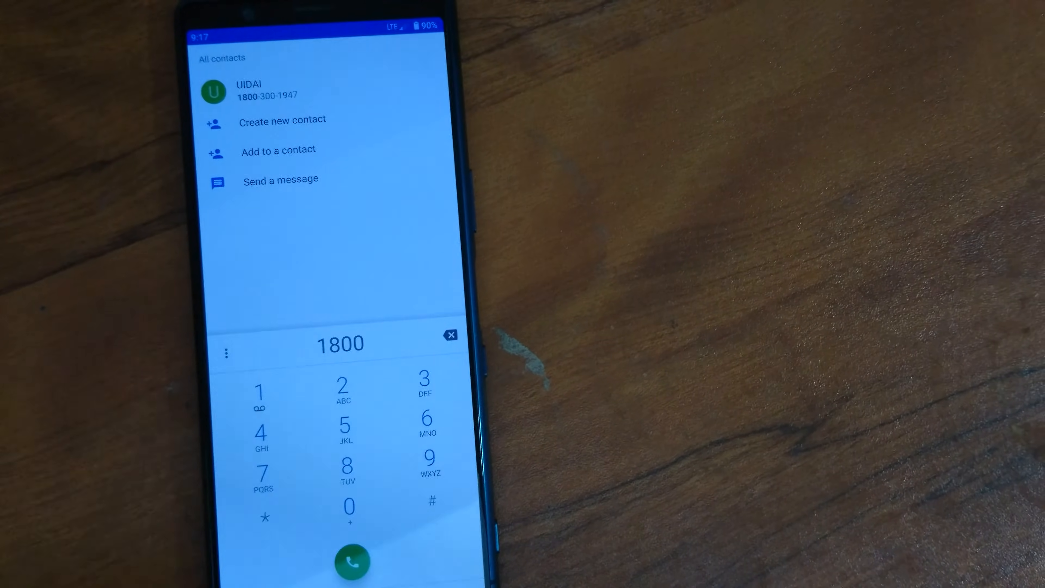
click(351, 561)
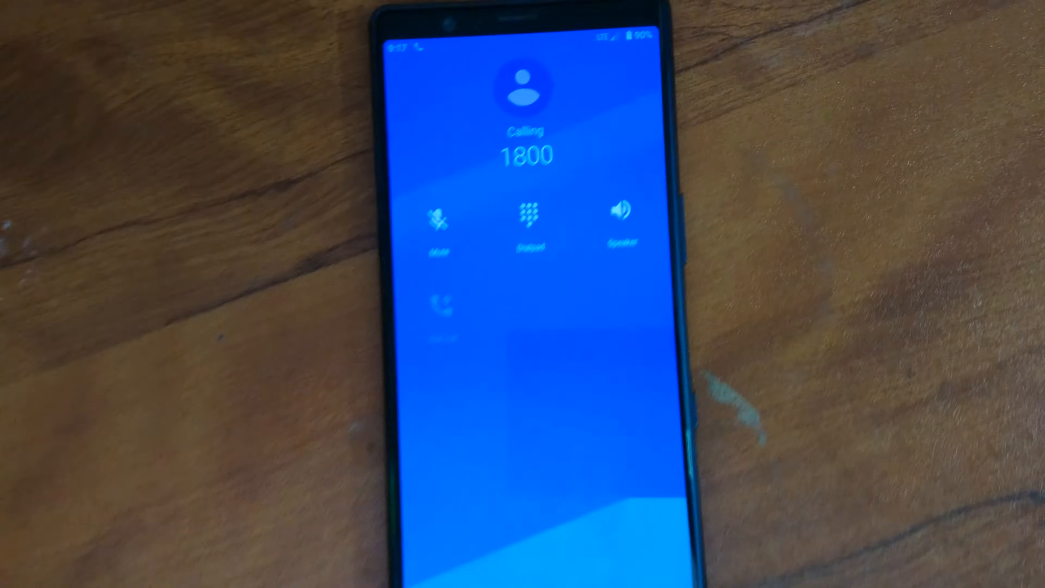